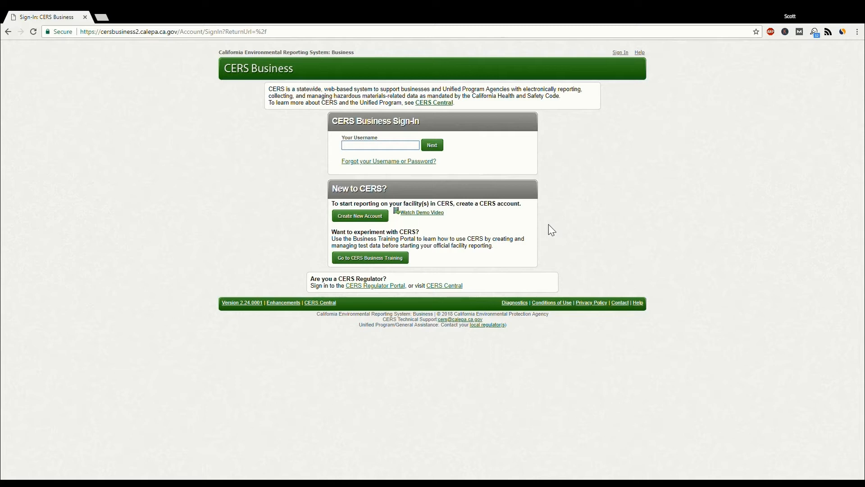
pyautogui.moveTo(451, 231)
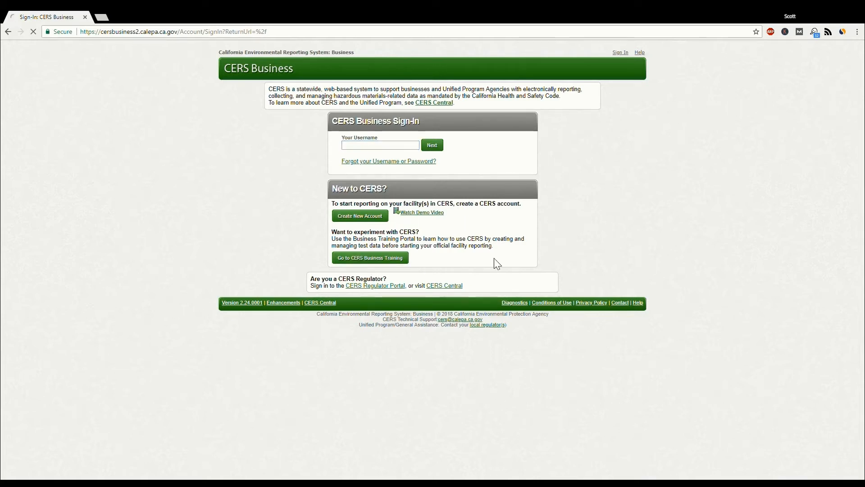
# Open the Business Training Portal and submit the username to reach the password step.
pyautogui.click(370, 258)
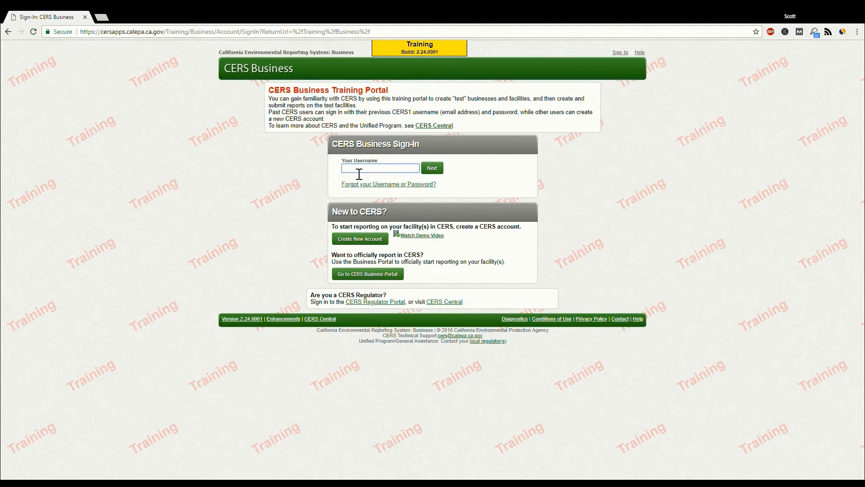
pyautogui.write('CERSadmin')
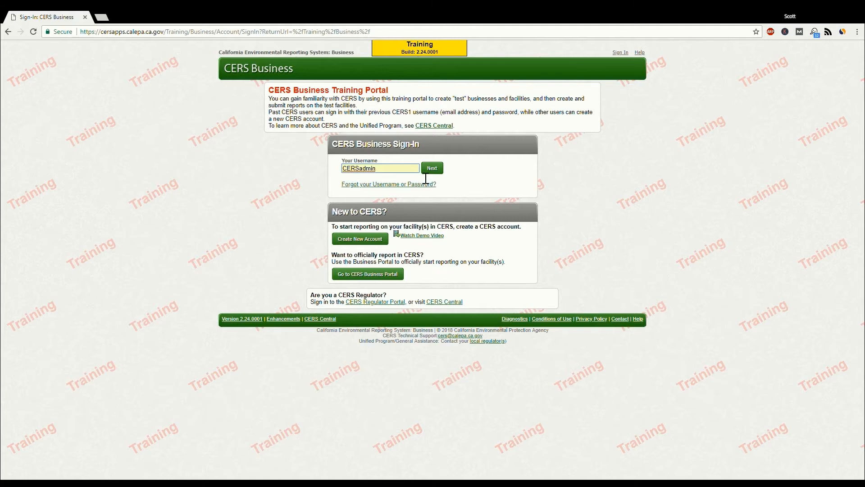
pyautogui.click(432, 167)
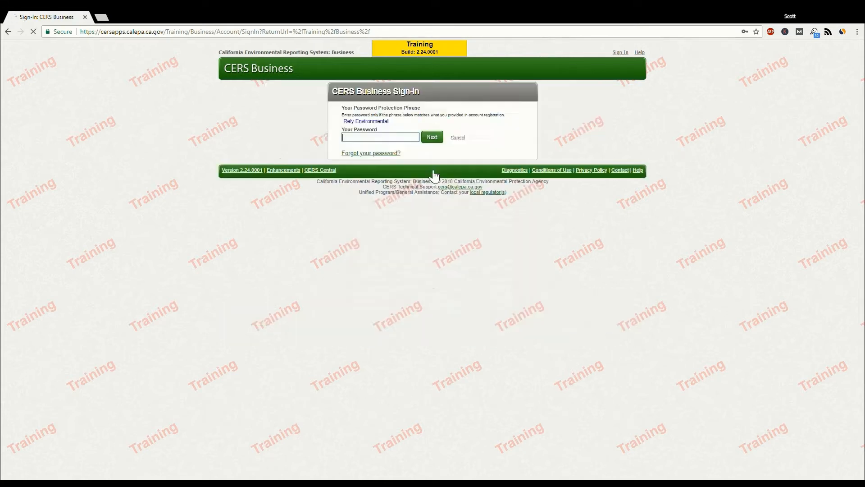
# Sign in, select MySite, and start the MySite Test Facility submittal.
pyautogui.click(431, 137)
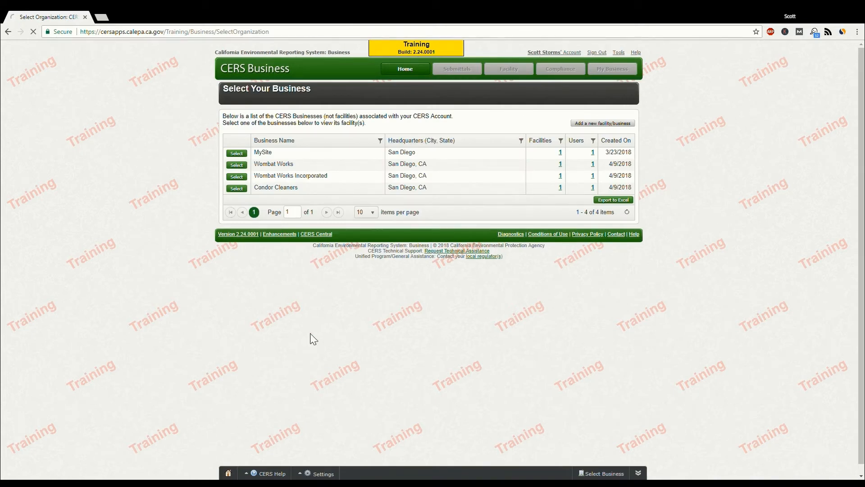
pyautogui.click(237, 153)
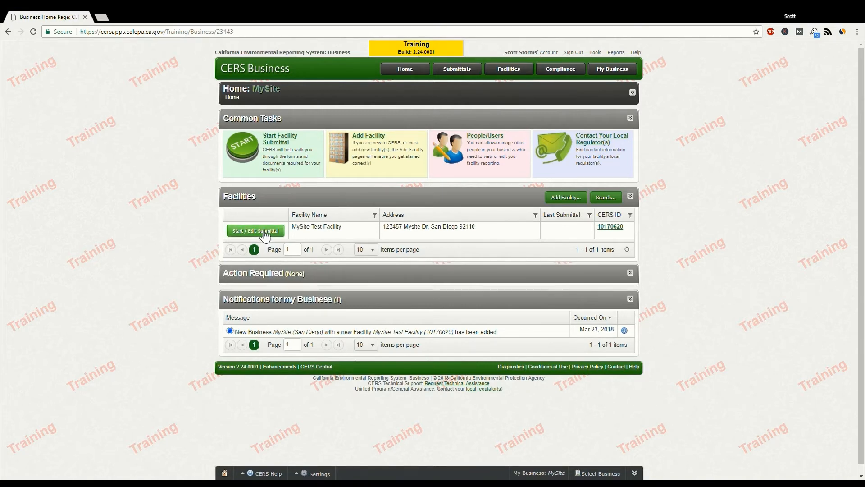
pyautogui.click(255, 230)
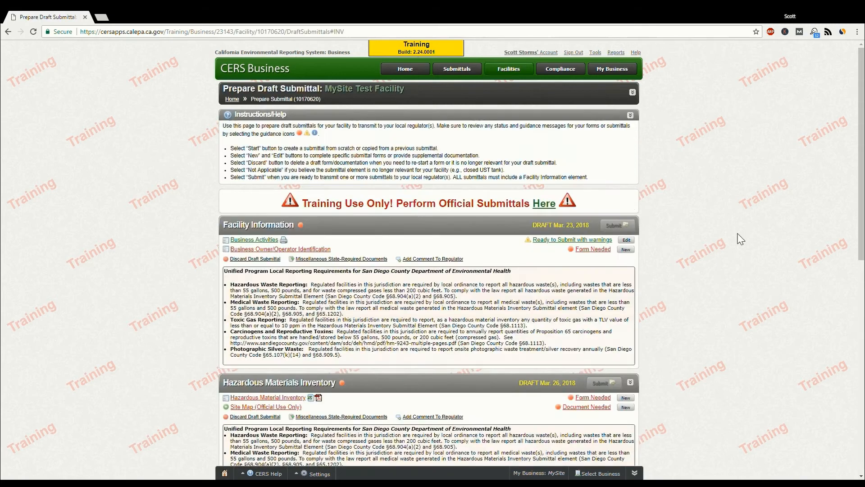
# Start a new Hazardous Material Inventory draft from the submittal list.
pyautogui.scroll(-3)
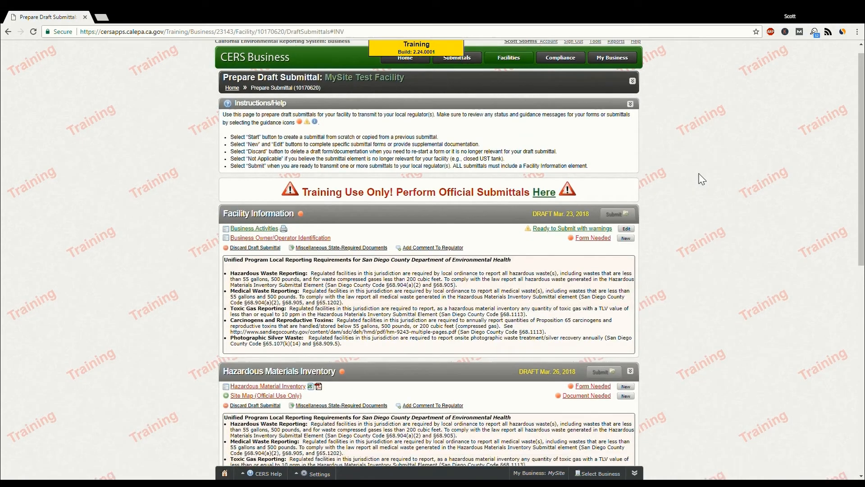
pyautogui.scroll(-3)
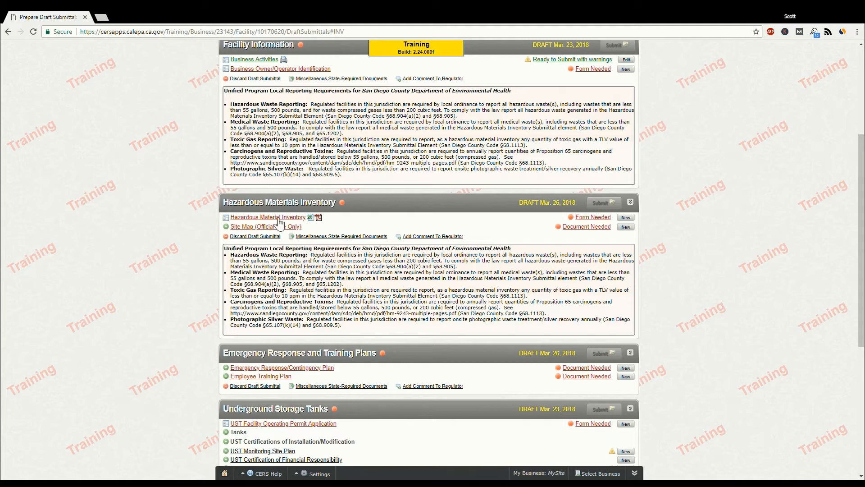
pyautogui.moveTo(274, 221)
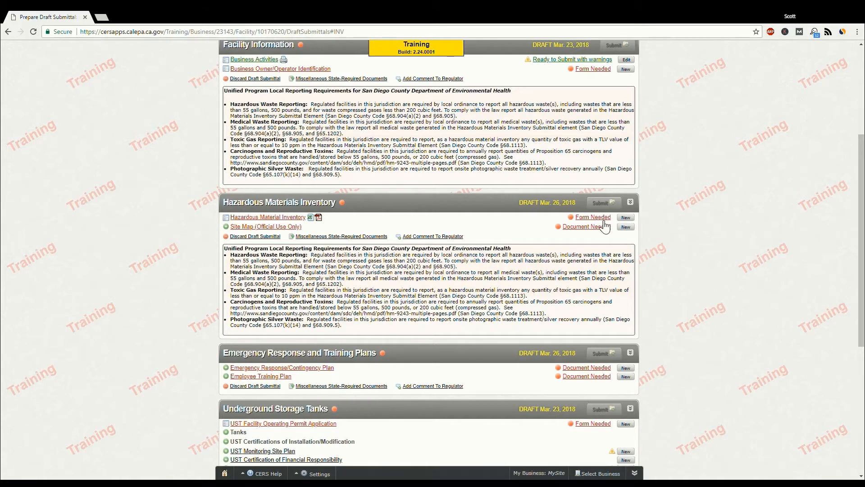
pyautogui.click(625, 226)
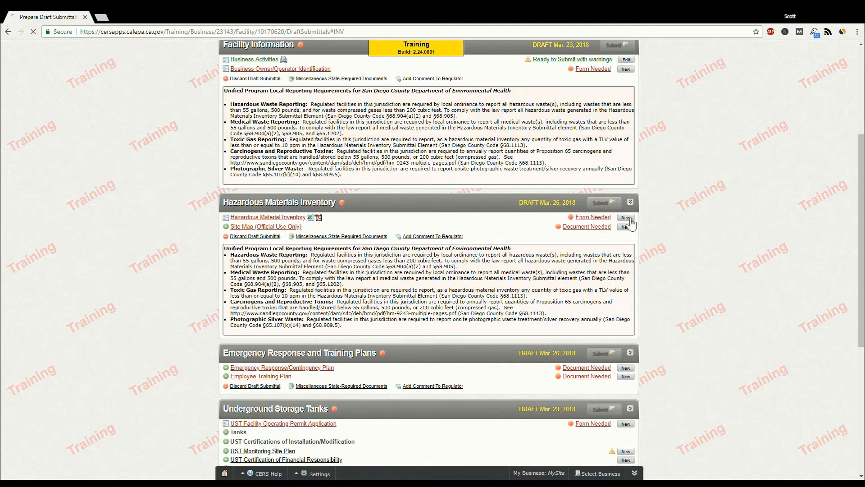
pyautogui.click(625, 218)
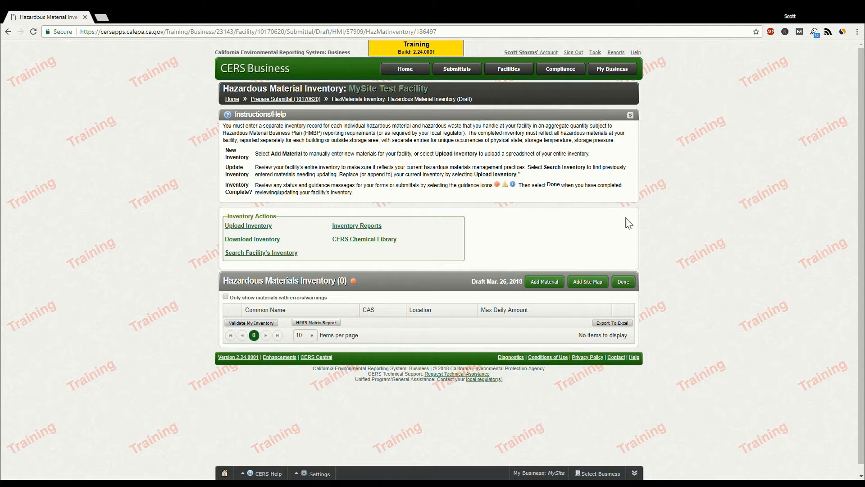
pyautogui.moveTo(545, 281)
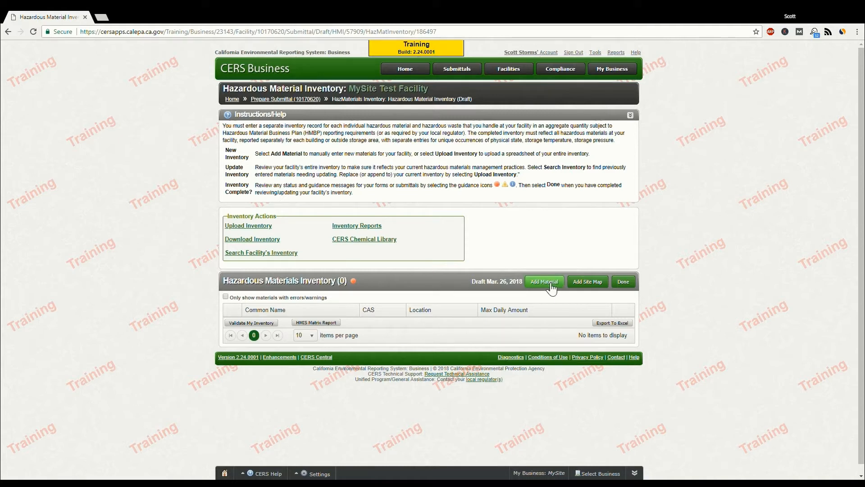
# Open the Add Material chemical library search from the Hazardous Materials Inventory panel.
pyautogui.click(545, 281)
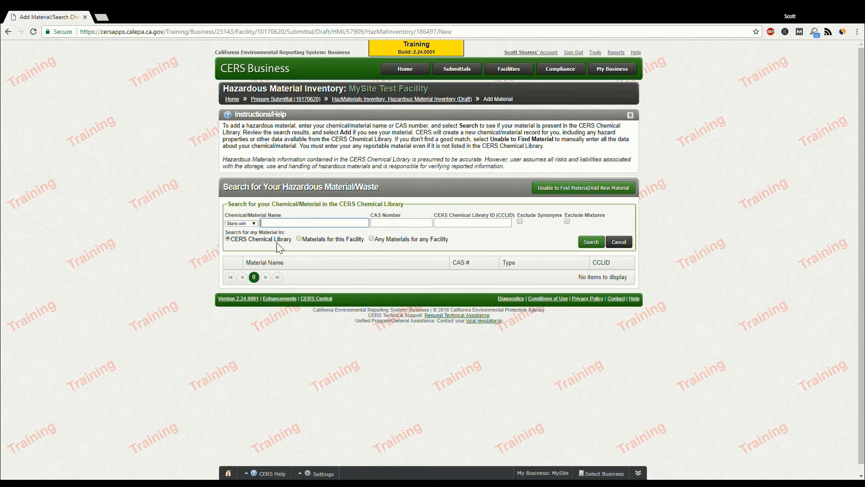
pyautogui.moveTo(321, 214)
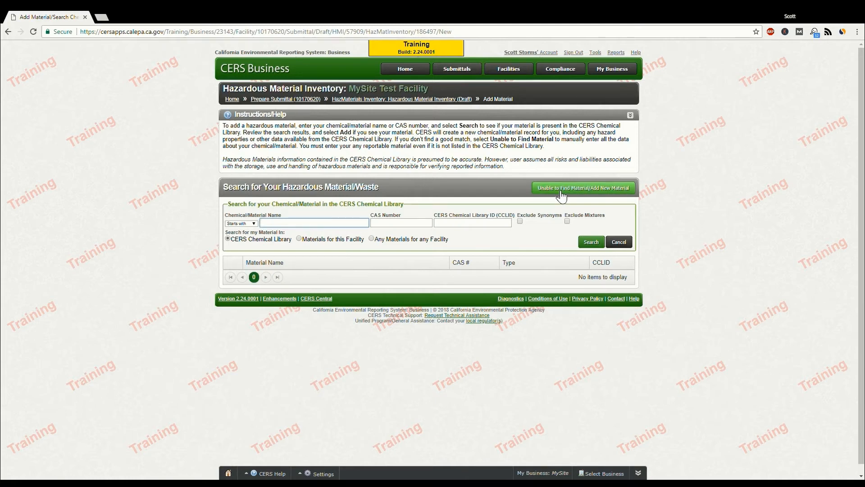
# Choose Unable to Find Material/Add New Material and review the blank form.
pyautogui.click(584, 187)
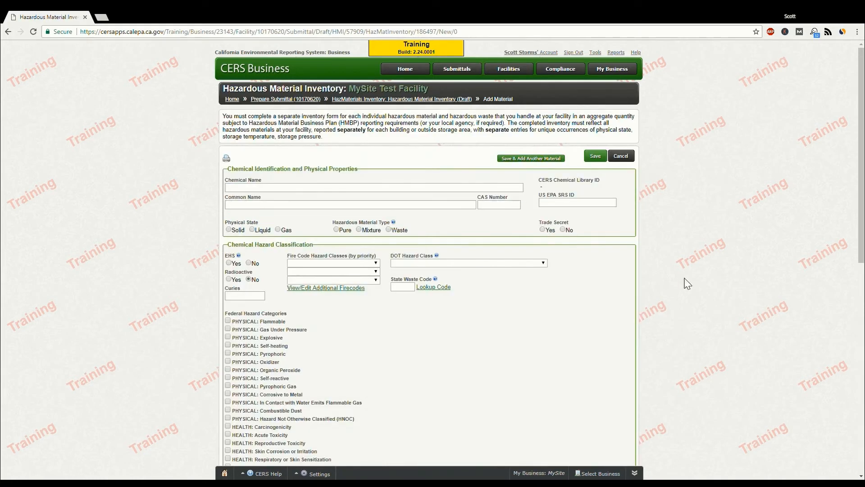
pyautogui.moveTo(638, 319)
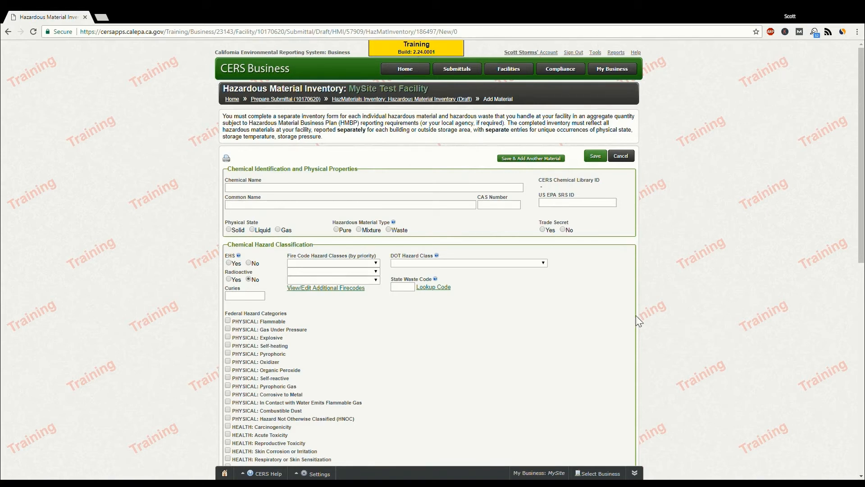
pyautogui.scroll(-3)
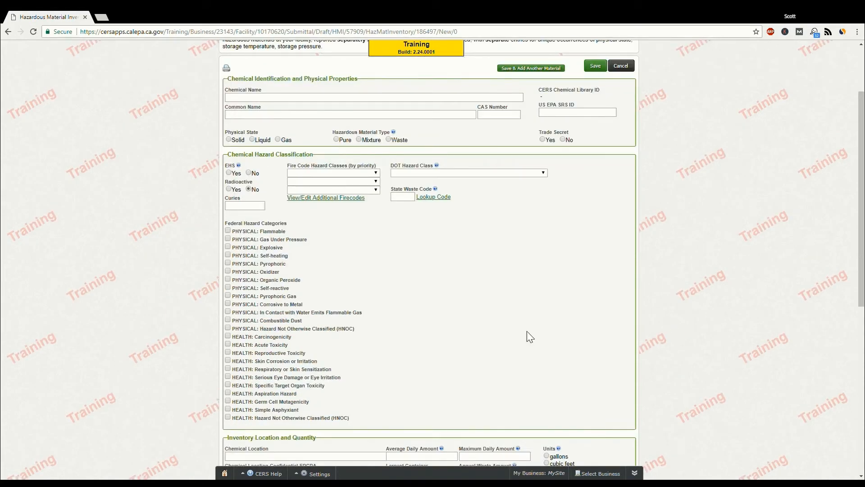
pyautogui.moveTo(444, 346)
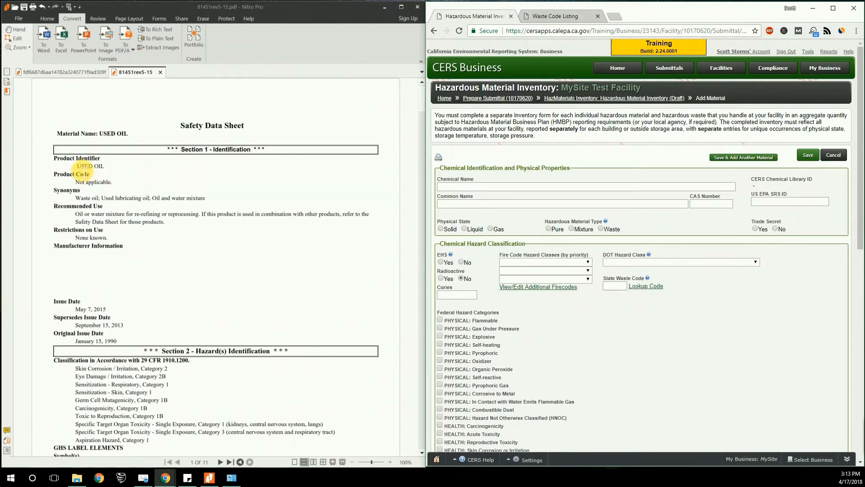
# Enter USED OIL from the SDS as chemical and common name, with Solid and Waste selected.
pyautogui.doubleClick(84, 166)
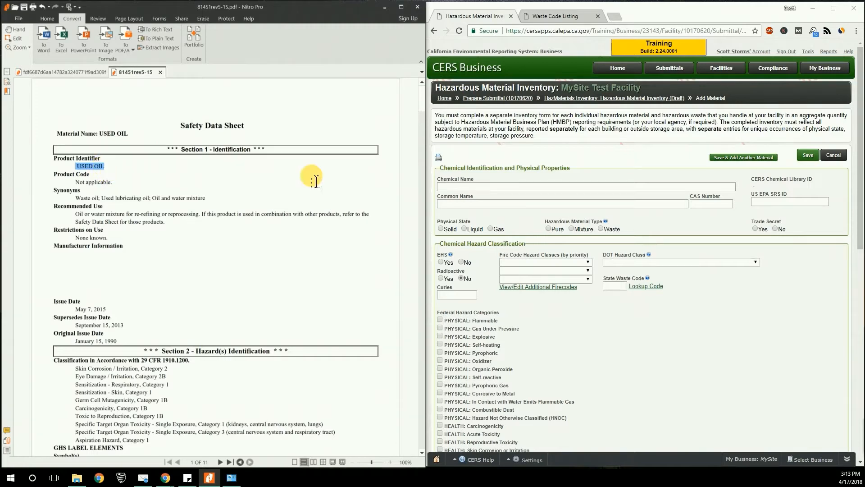
pyautogui.write('USED OIL')
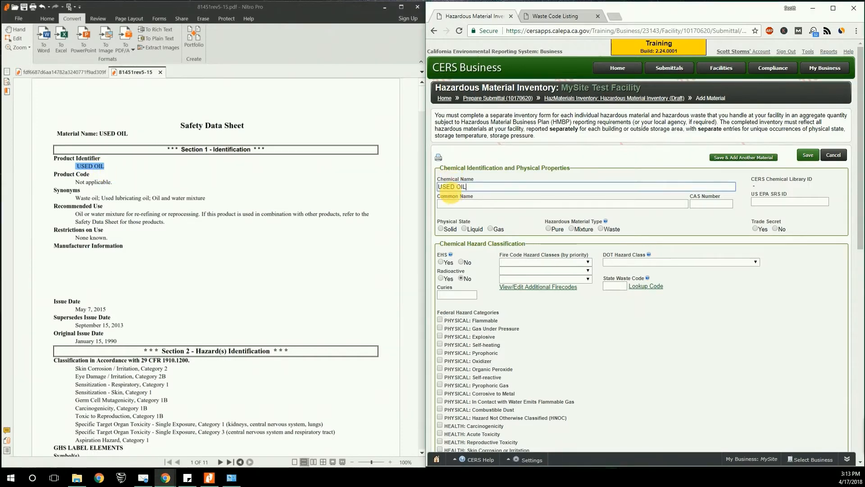
pyautogui.write('USED OIL')
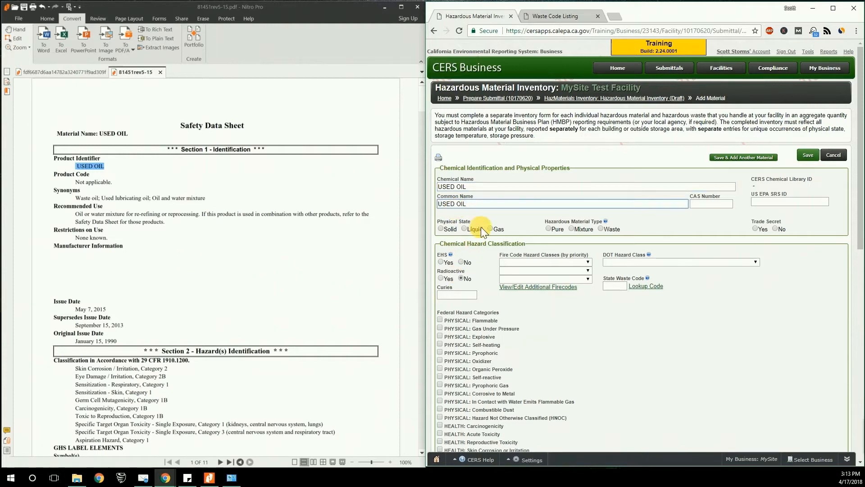
pyautogui.click(440, 229)
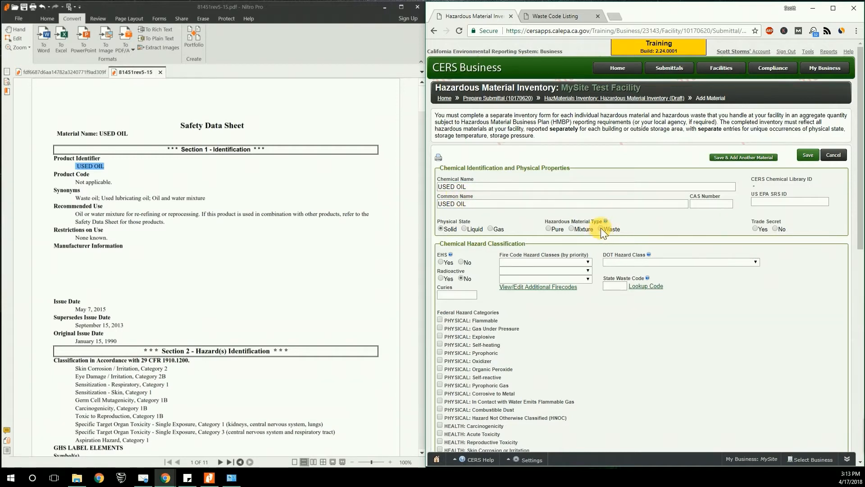
pyautogui.click(601, 229)
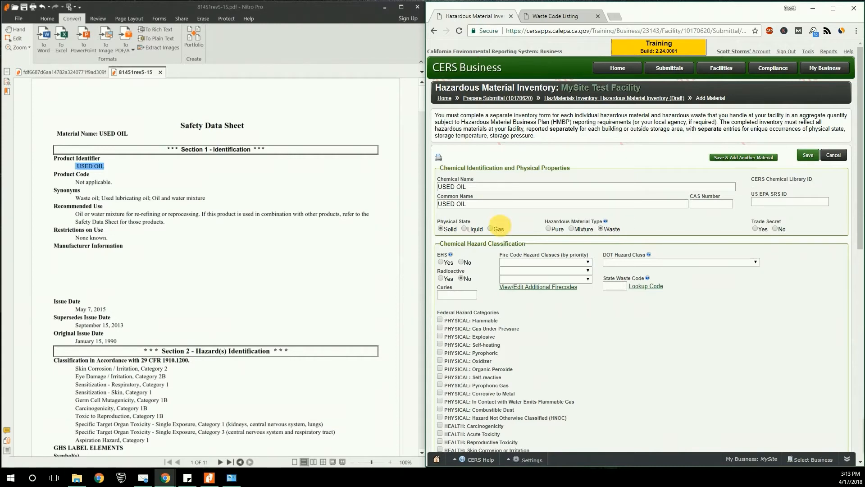
pyautogui.moveTo(572, 235)
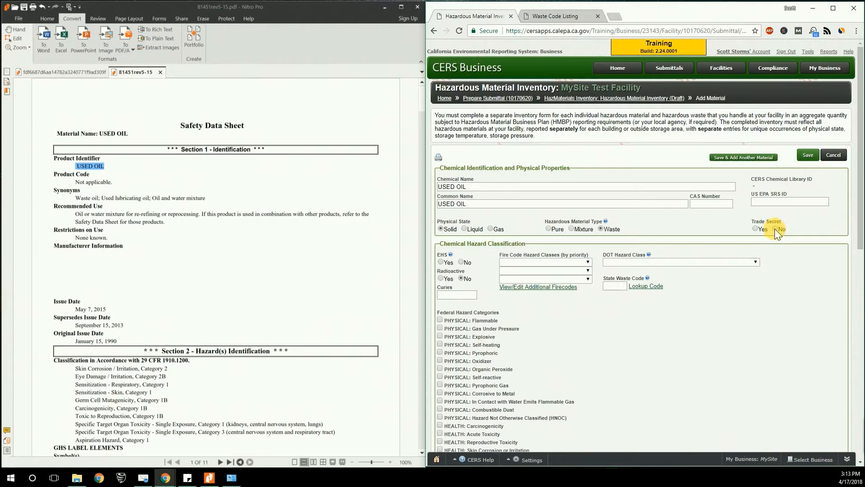
pyautogui.scroll(-3)
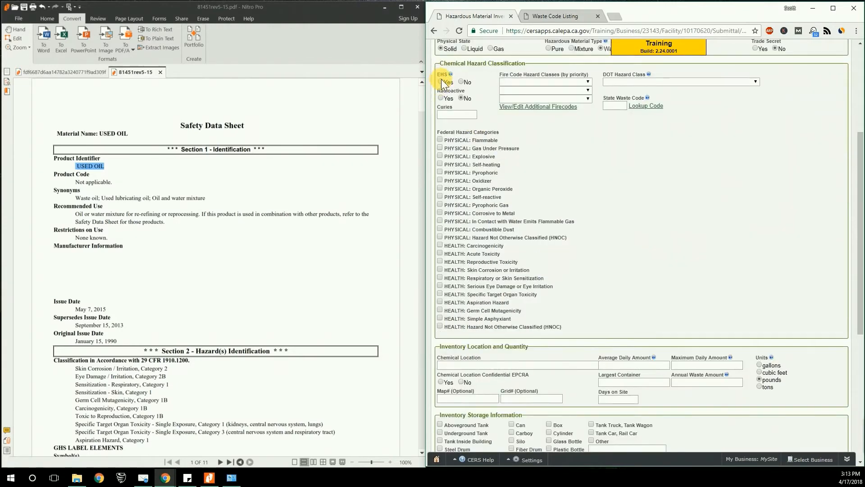
# Set EHS to No and browse the Fire Code Hazard Classes options without choosing.
pyautogui.click(460, 82)
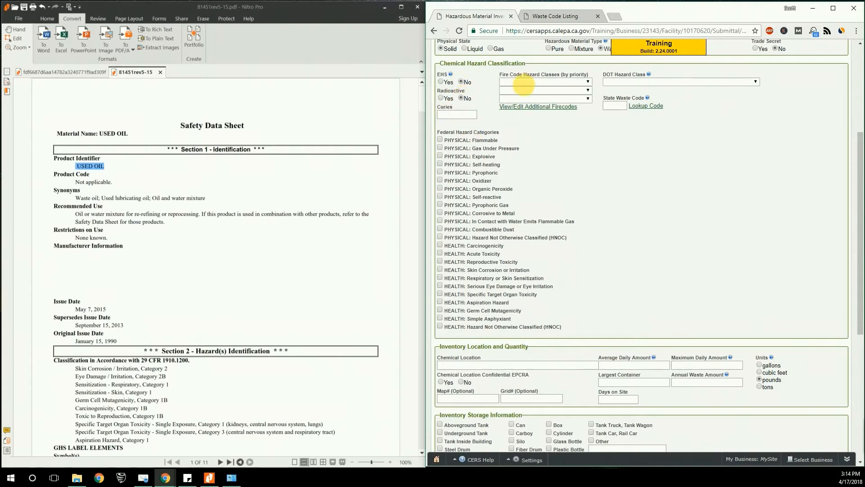
pyautogui.moveTo(523, 79)
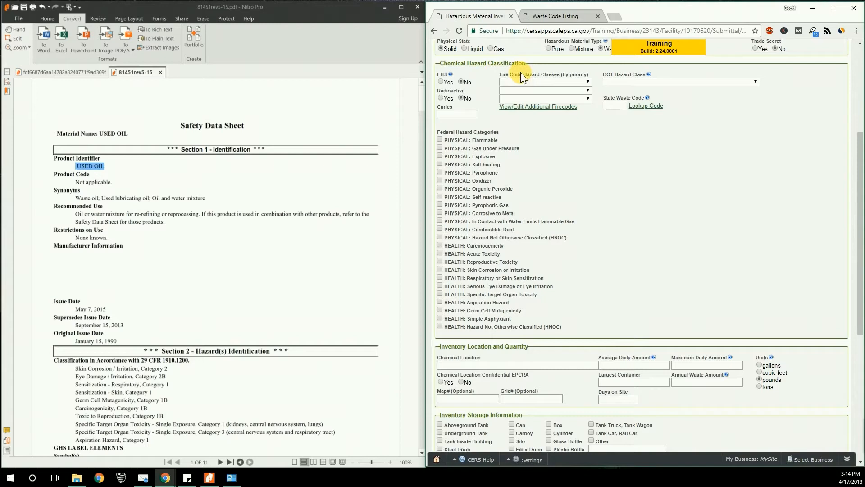
pyautogui.moveTo(588, 88)
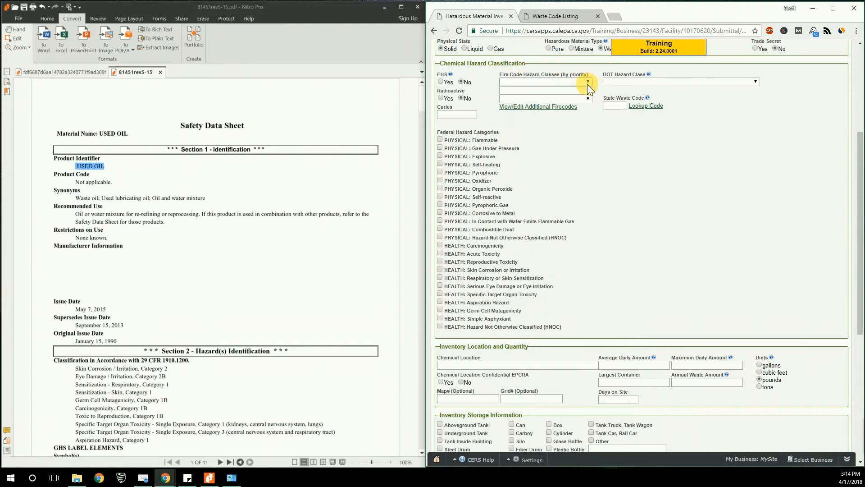
pyautogui.click(587, 82)
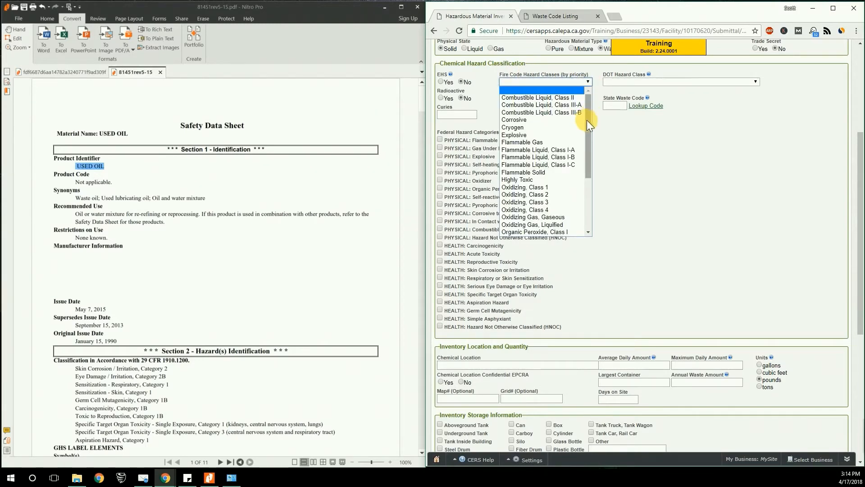
pyautogui.scroll(-3)
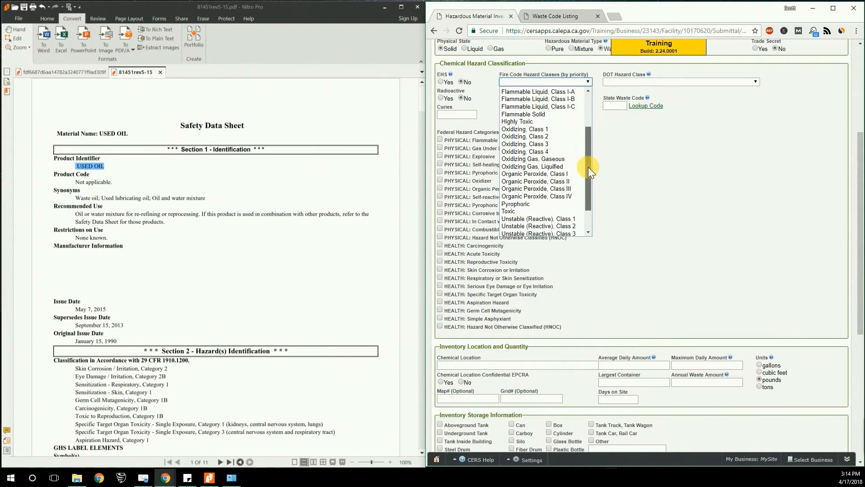
pyautogui.scroll(-3)
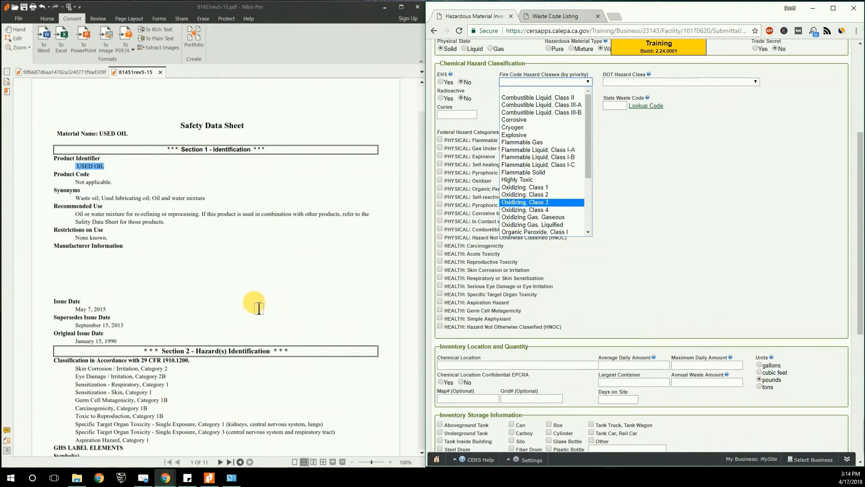
pyautogui.moveTo(626, 162)
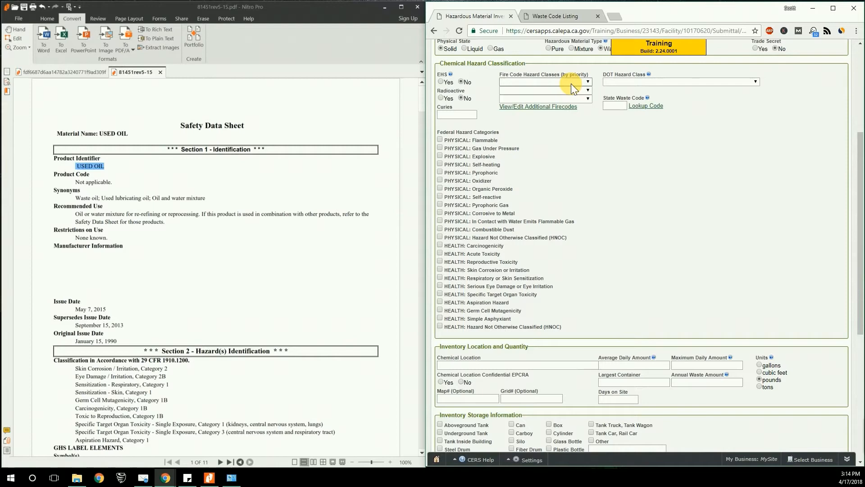
# Check SDS Section 14 shows non-hazardous transport, review DOT hazard classes, and open waste codes.
pyautogui.click(754, 81)
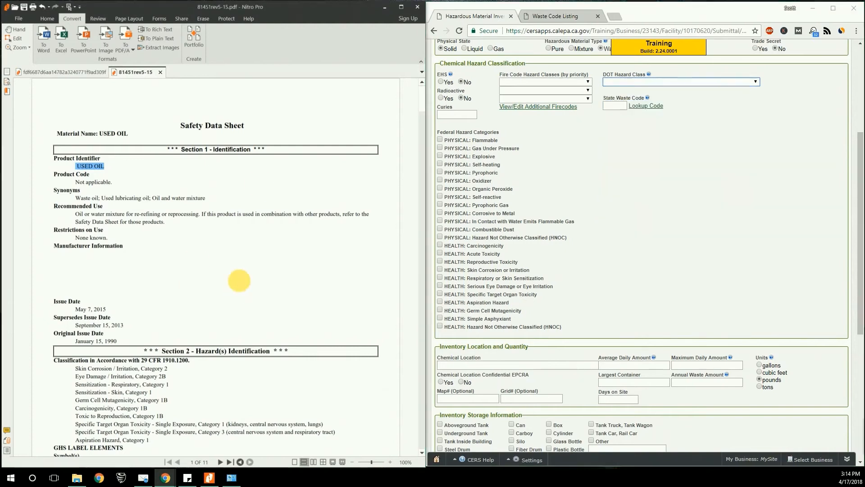
pyautogui.scroll(-3)
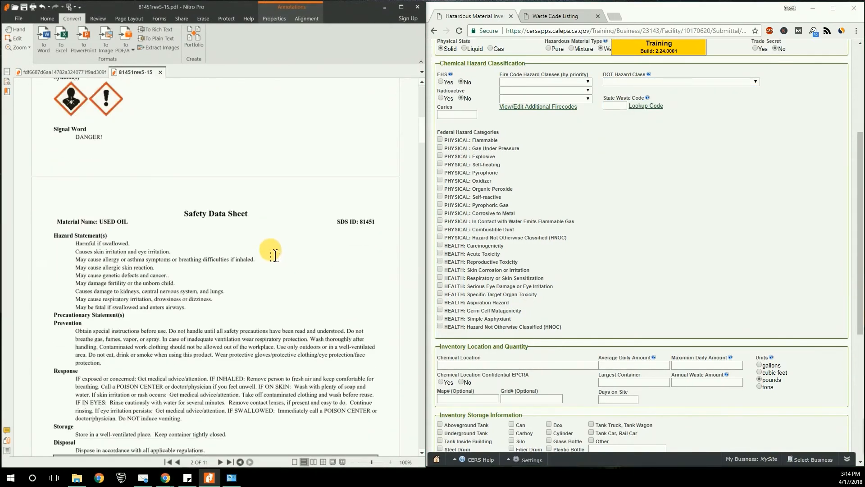
pyautogui.click(226, 462)
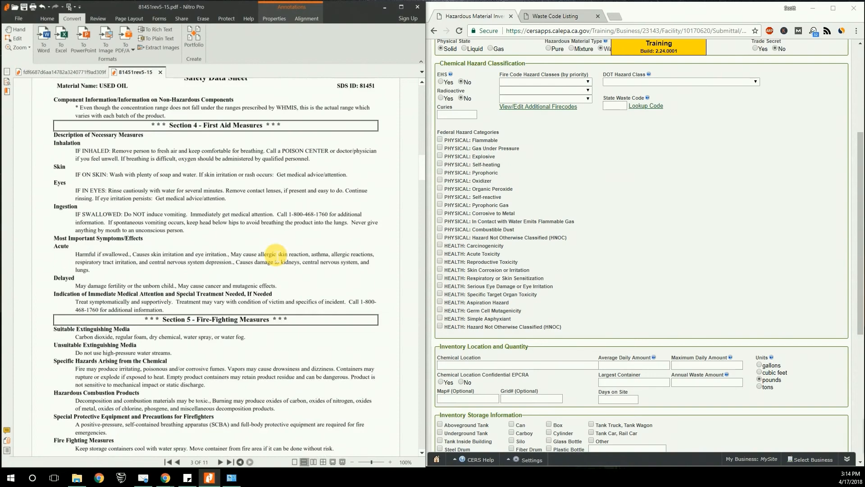
pyautogui.click(222, 462)
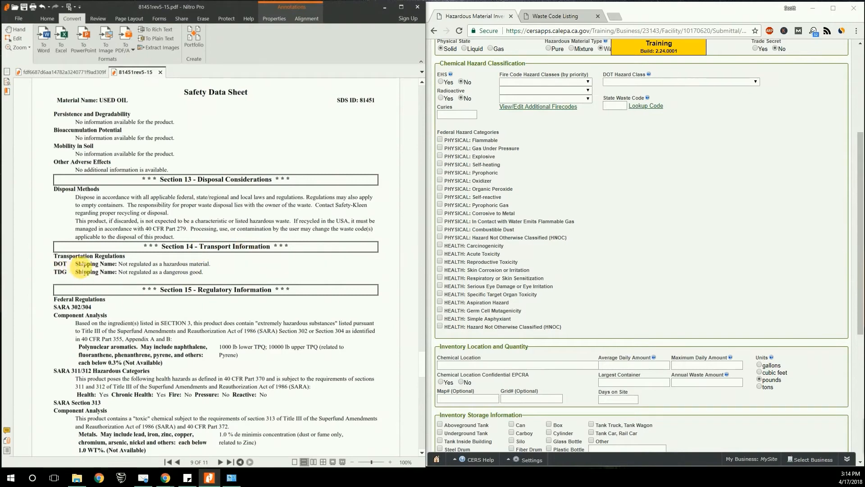
pyautogui.doubleClick(139, 272)
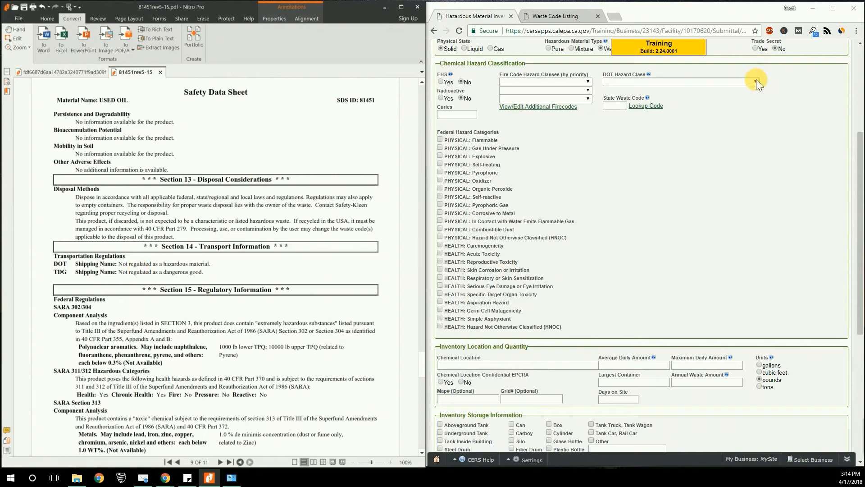
pyautogui.click(756, 83)
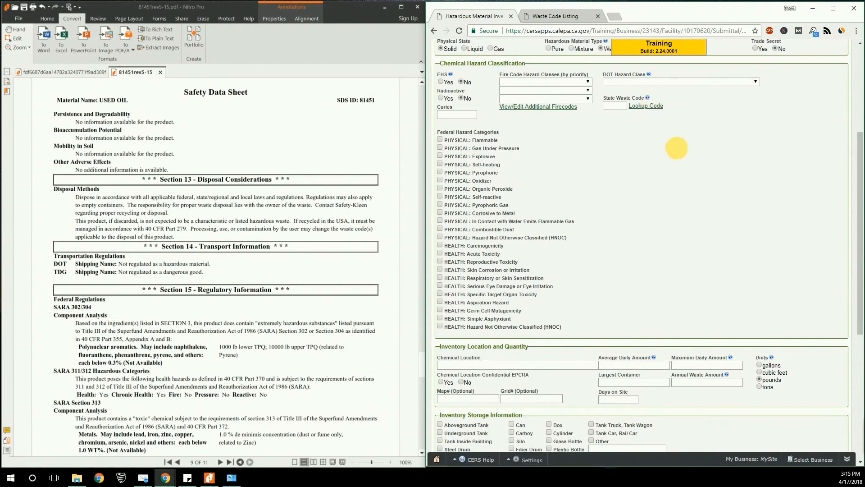
pyautogui.click(646, 105)
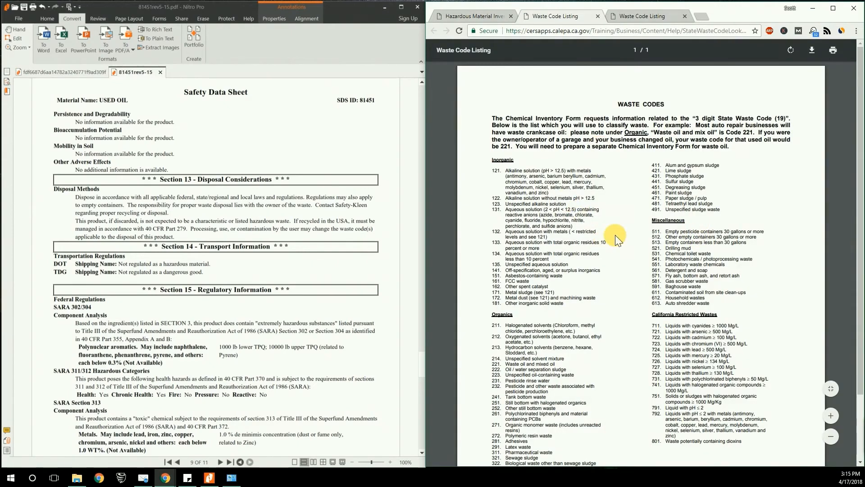
# Locate code 221 for waste and mixed oil, then return to the inventory form.
pyautogui.scroll(-3)
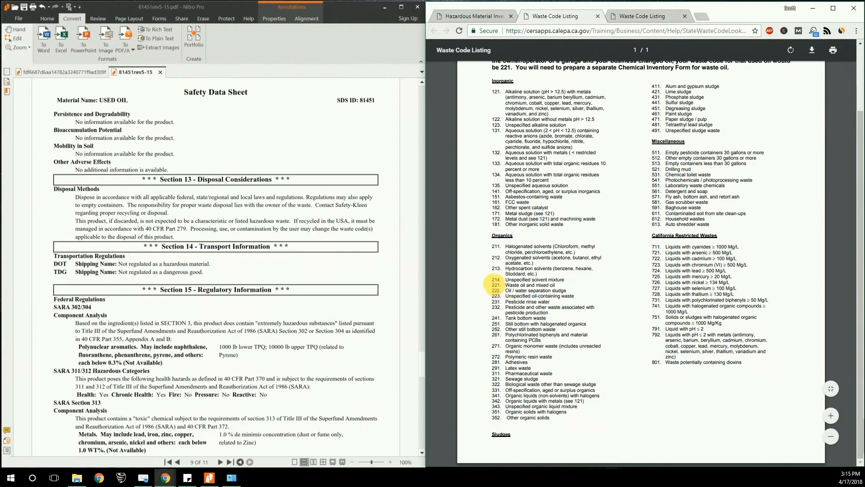
pyautogui.click(478, 16)
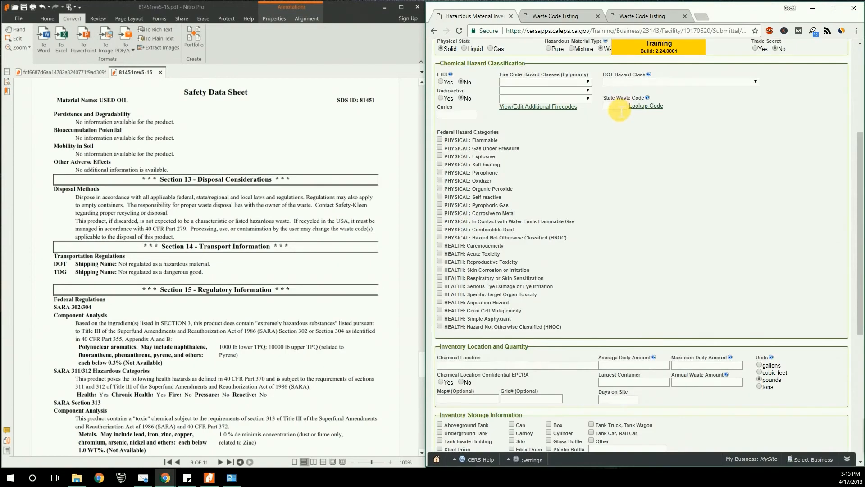
# Enter 221 in the State Waste Code box.
pyautogui.write('221')
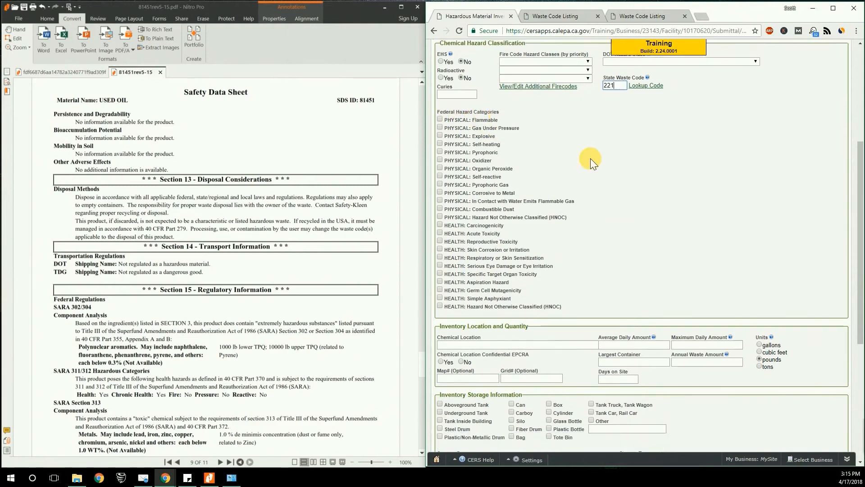
pyautogui.scroll(-3)
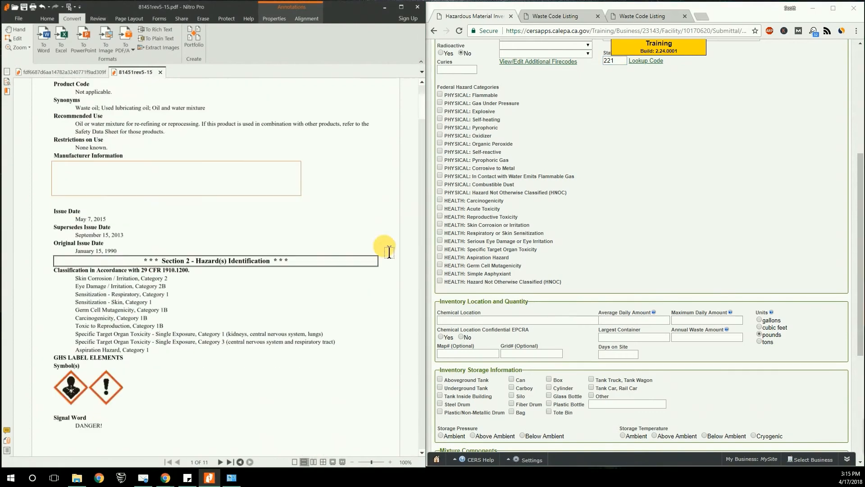
# Check SDS-listed health hazards, including skin corrosion/irritation and respiratory/skin sensitization.
pyautogui.scroll(-3)
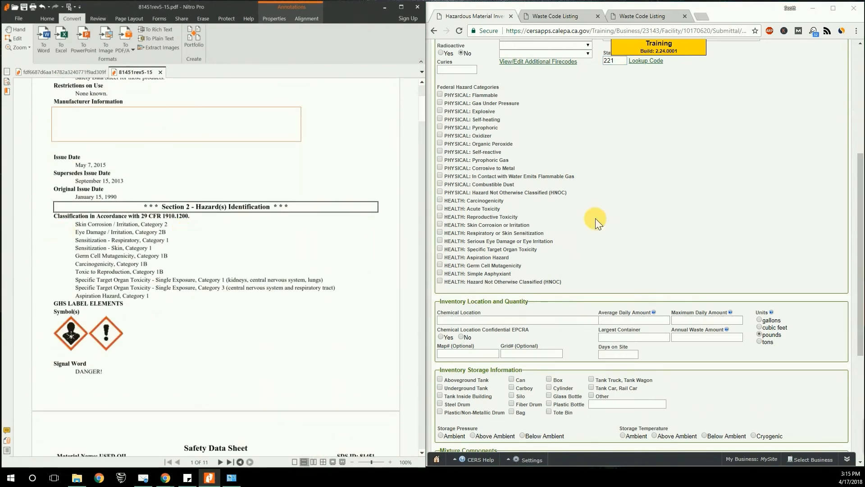
pyautogui.doubleClick(120, 239)
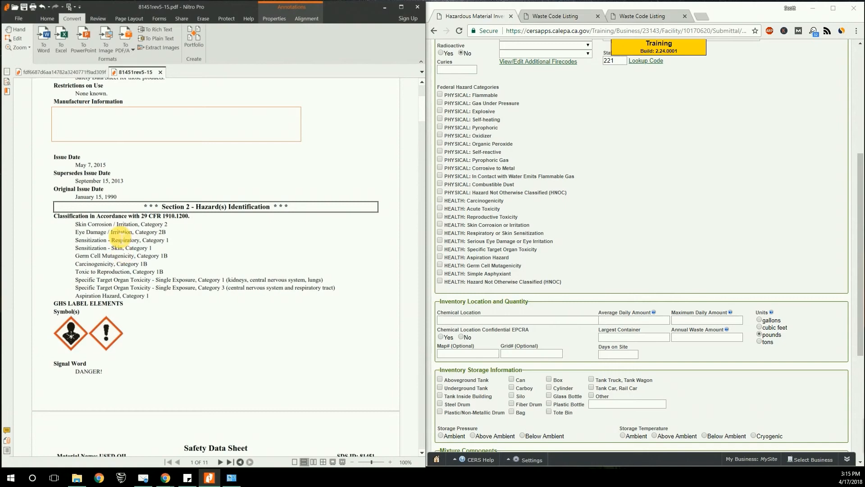
pyautogui.click(440, 224)
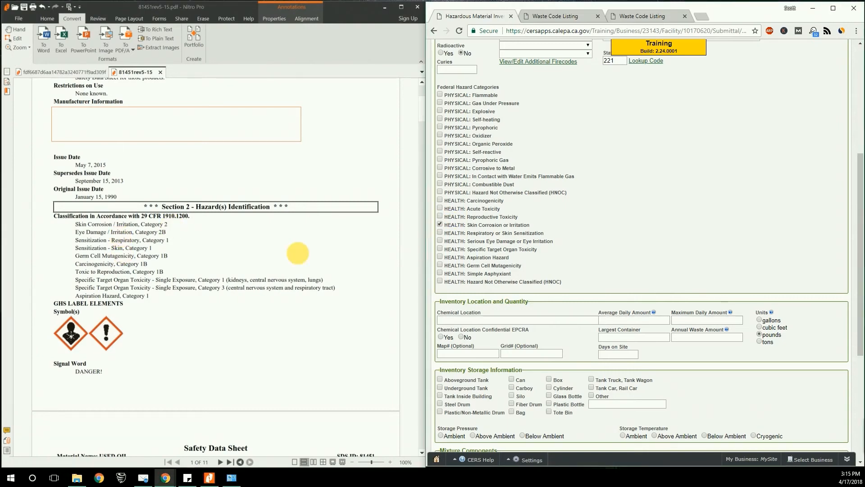
pyautogui.doubleClick(93, 232)
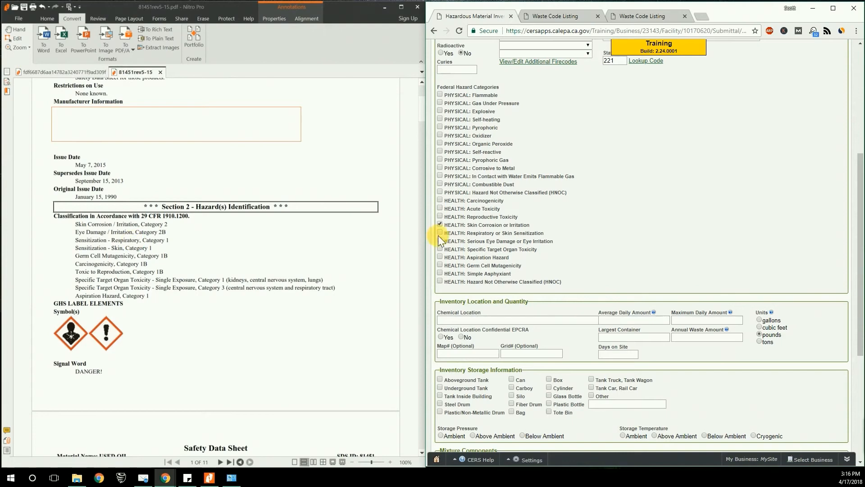
pyautogui.click(440, 239)
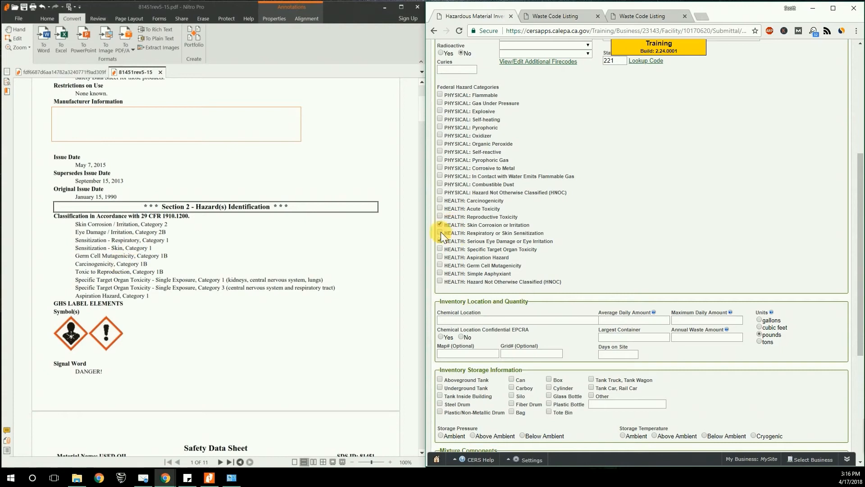
pyautogui.click(440, 241)
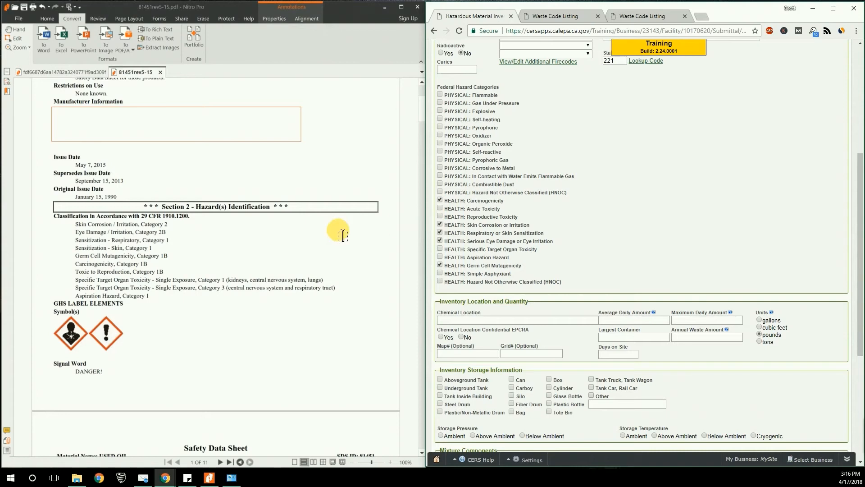
pyautogui.moveTo(330, 267)
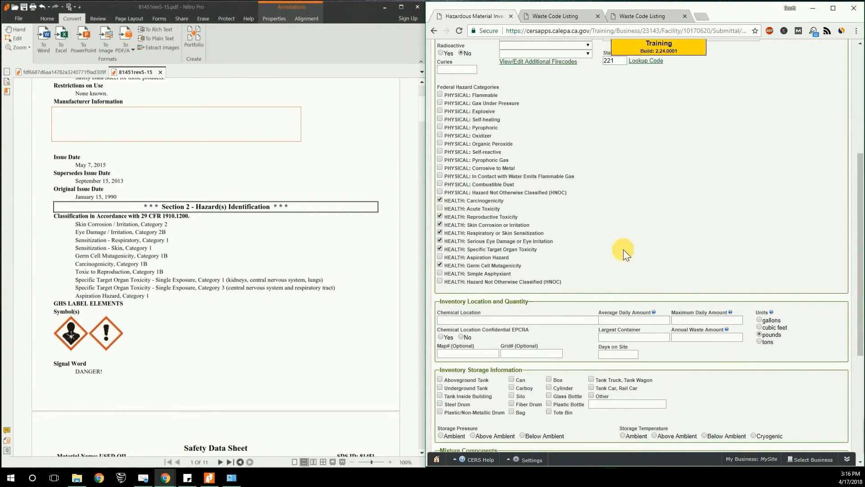
pyautogui.moveTo(758, 235)
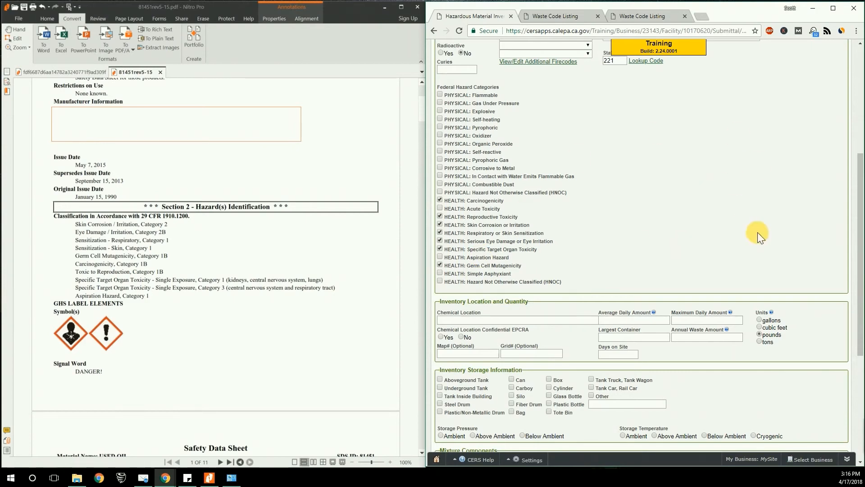
pyautogui.moveTo(673, 201)
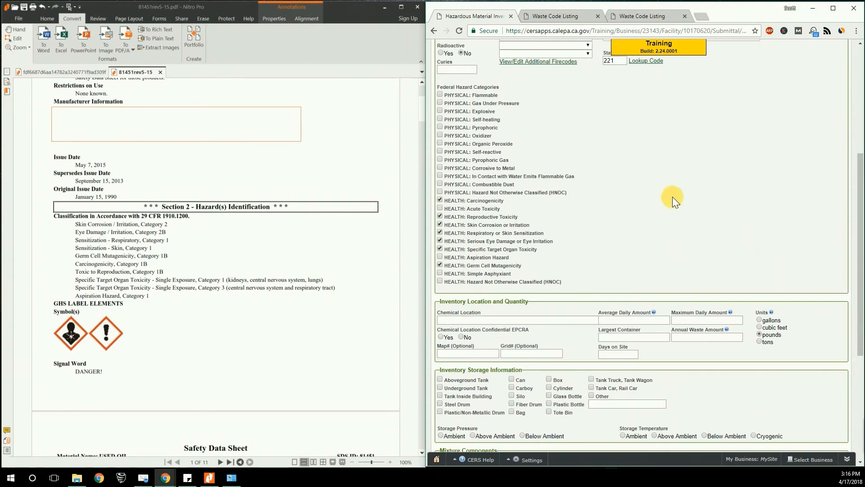
pyautogui.moveTo(687, 210)
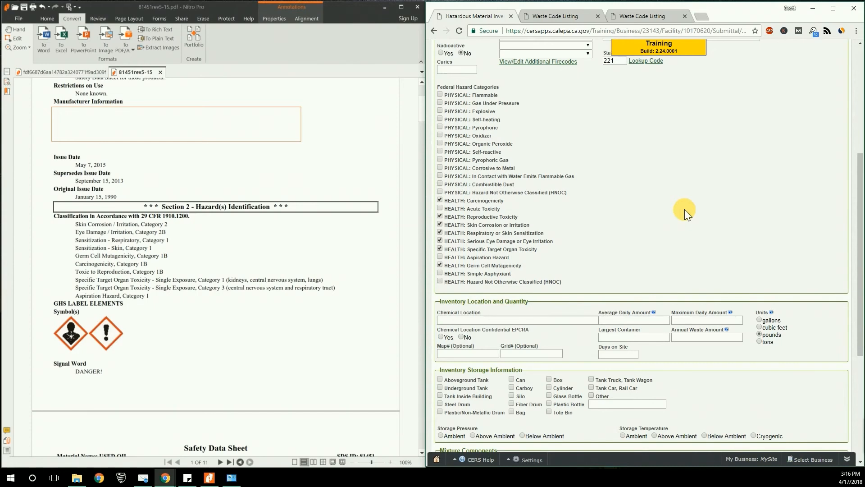
pyautogui.scroll(-3)
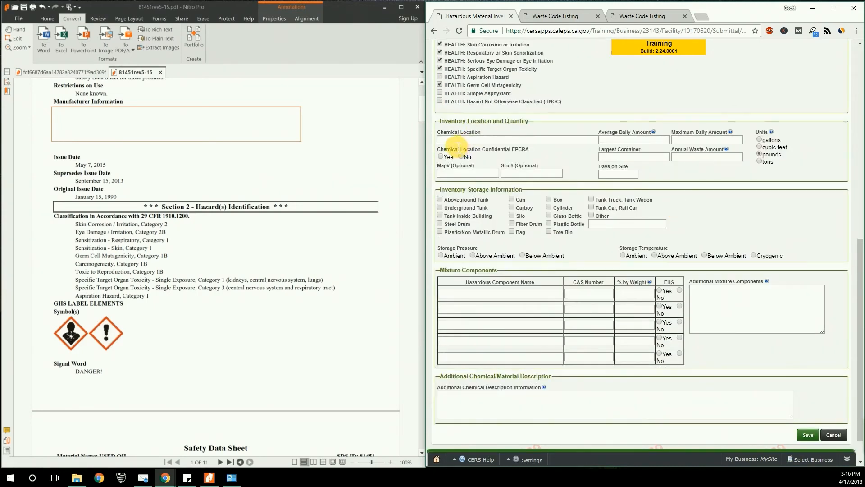
pyautogui.moveTo(623, 135)
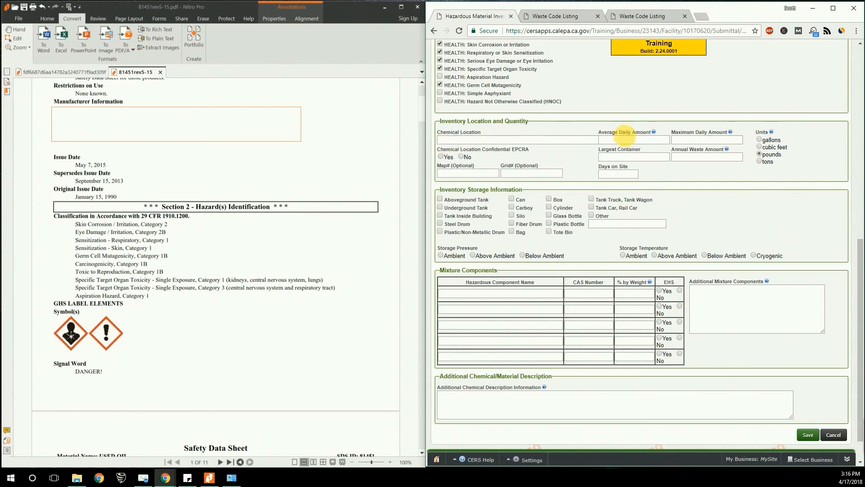
pyautogui.moveTo(694, 145)
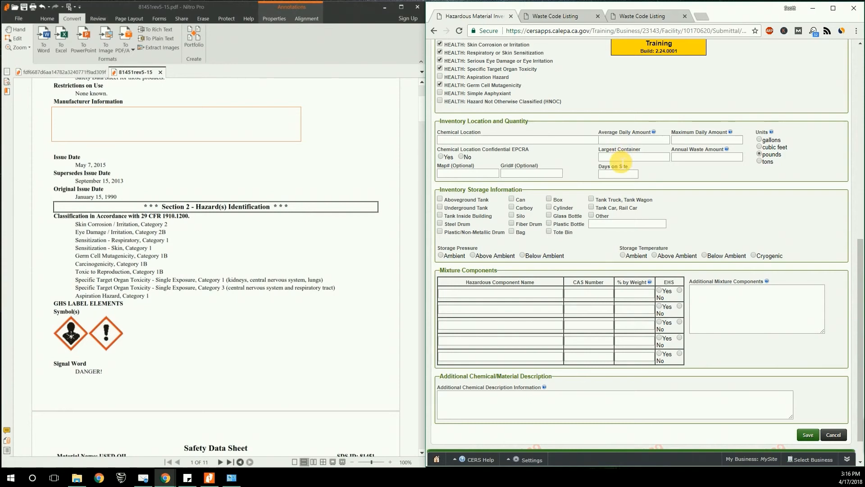
pyautogui.moveTo(695, 160)
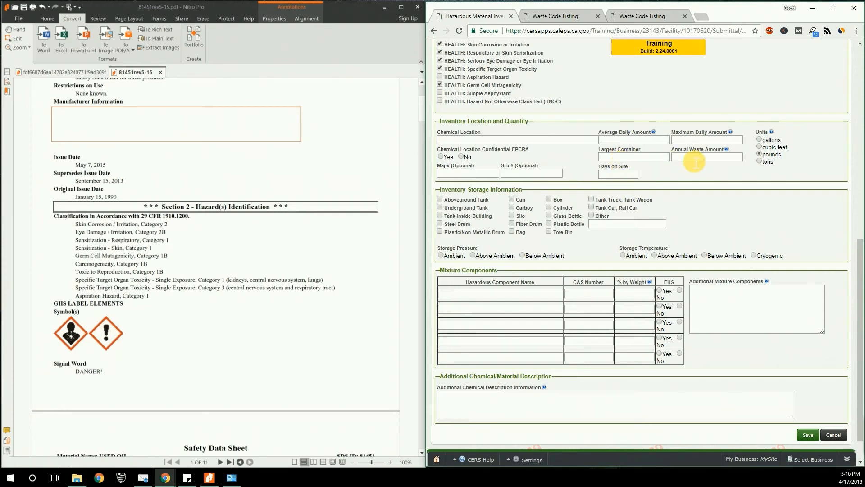
pyautogui.moveTo(765, 157)
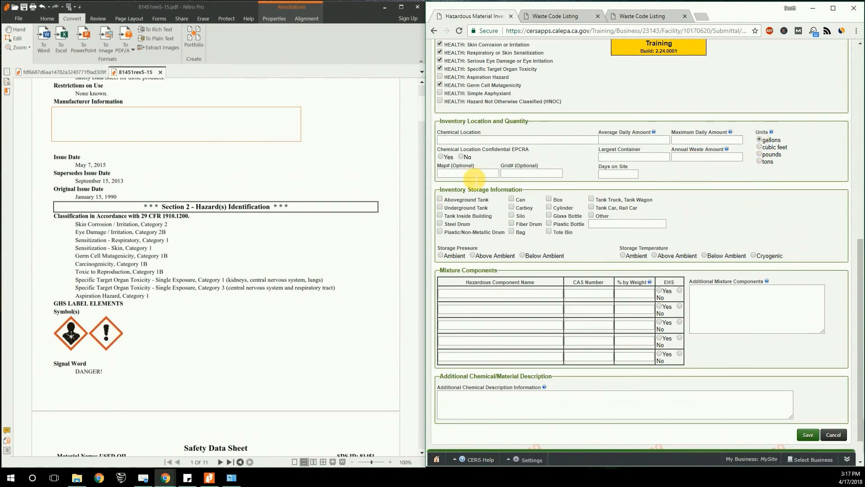
# Enter location 'See site map', average quantity 110 and maximum 220.
pyautogui.write('See')
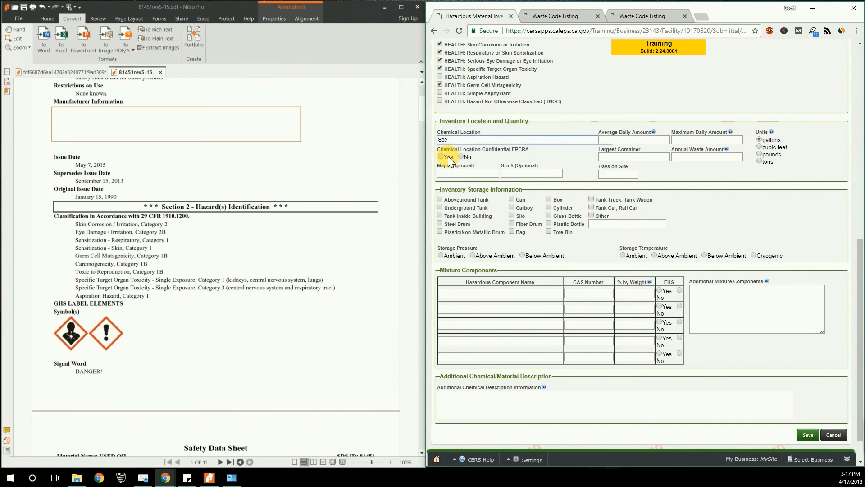
pyautogui.write('site map')
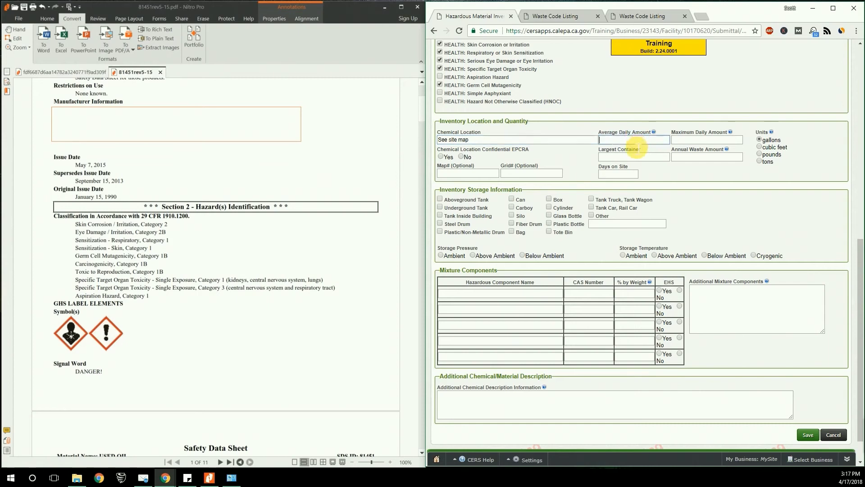
pyautogui.write('11')
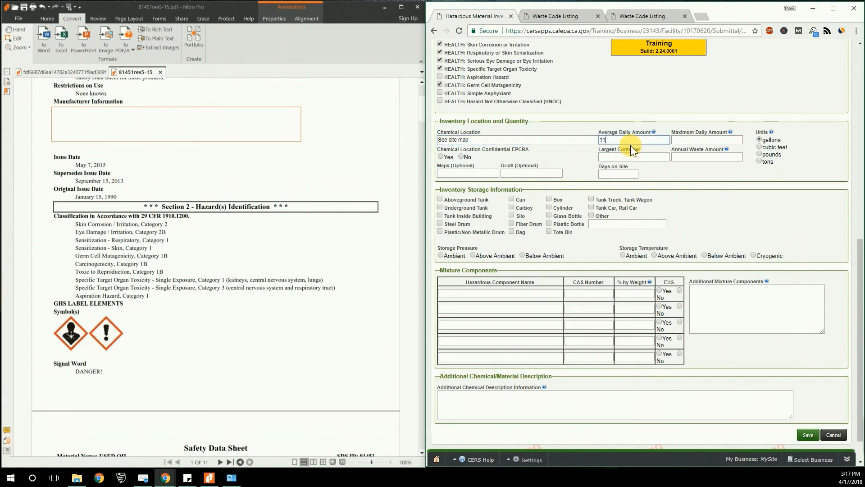
pyautogui.write('0')
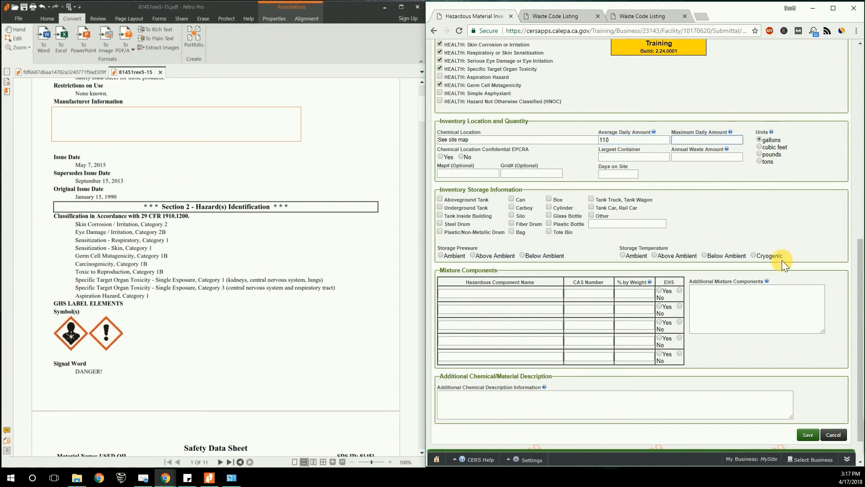
pyautogui.moveTo(810, 271)
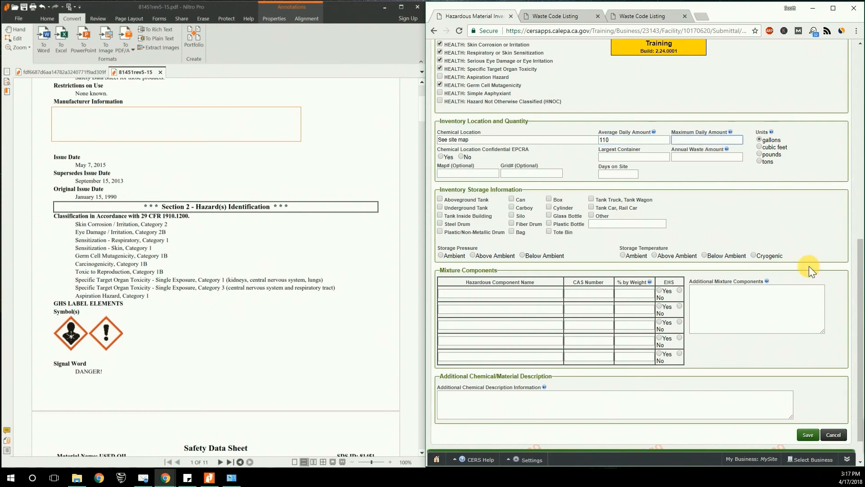
pyautogui.write('220')
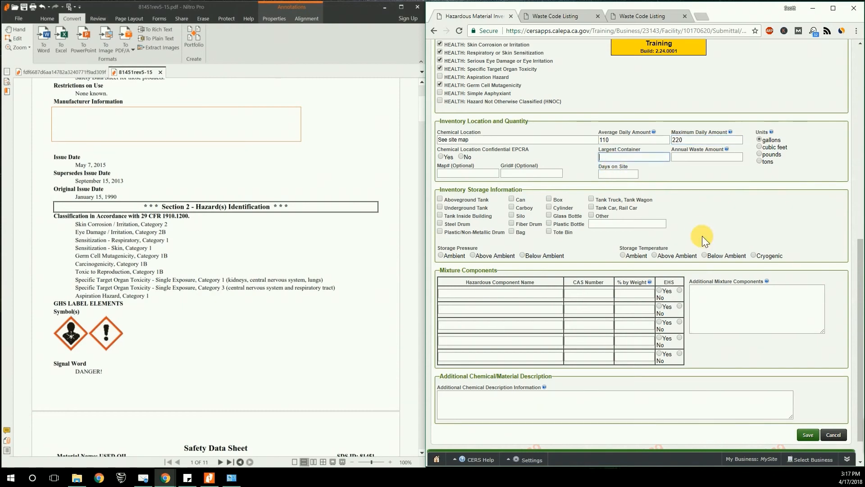
# Enter largest container 55, annual waste 1000, 365 days, and Confidential EPCRA No.
pyautogui.write('55')
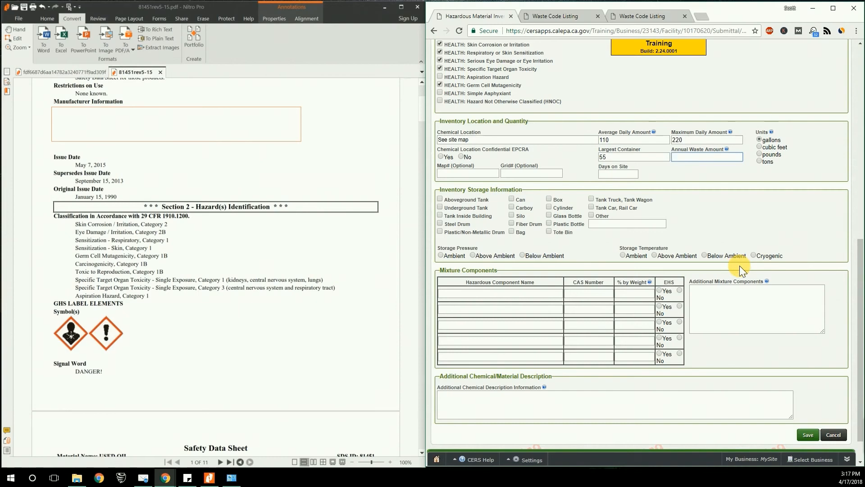
pyautogui.write('1000')
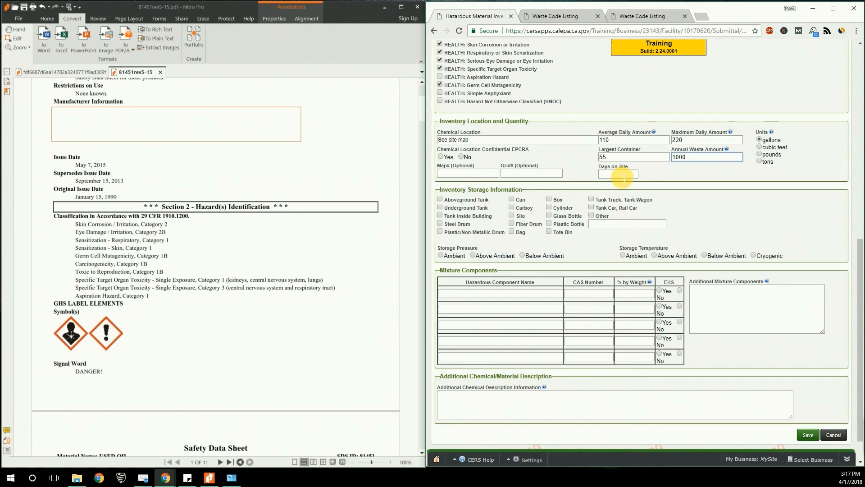
pyautogui.write('365')
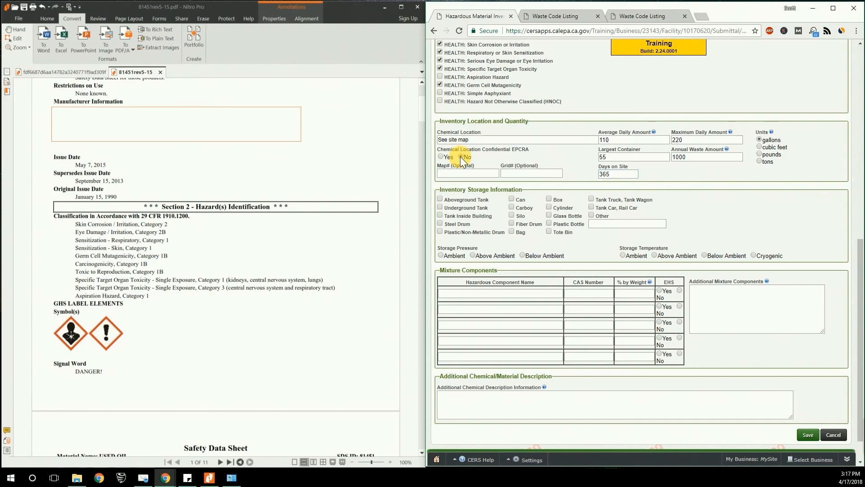
pyautogui.click(459, 157)
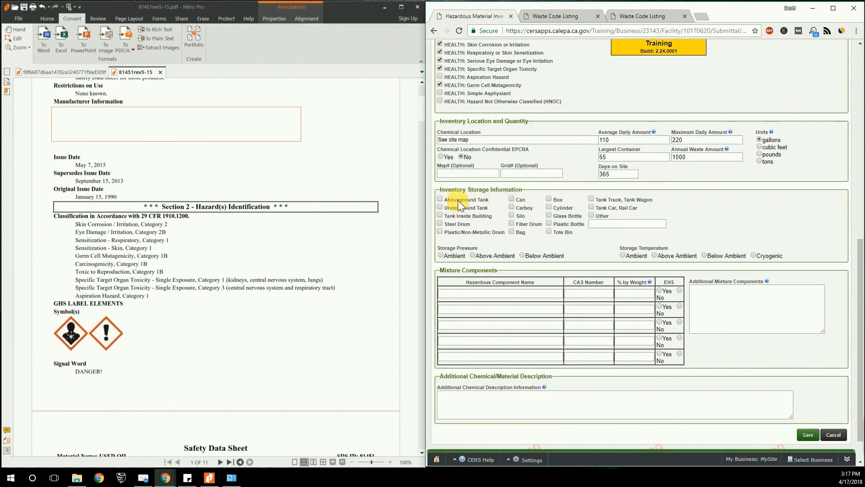
pyautogui.moveTo(519, 218)
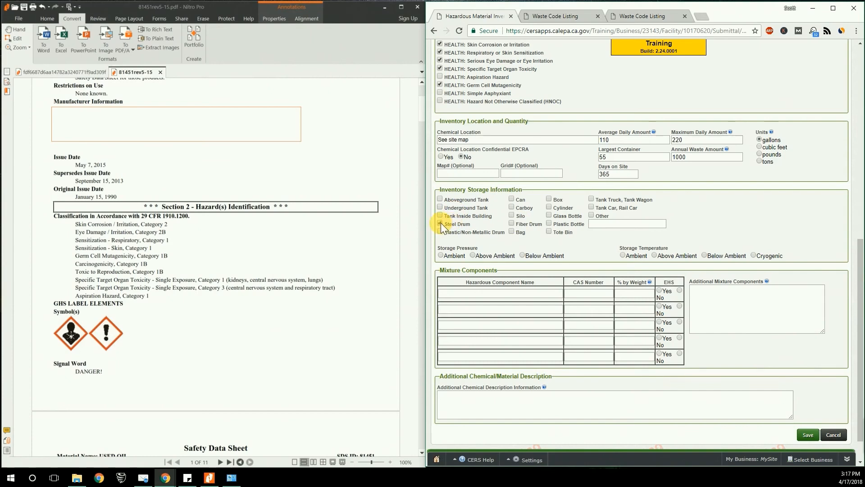
# Mark steel drum containers with ambient storage pressure and ambient temperature.
pyautogui.click(439, 224)
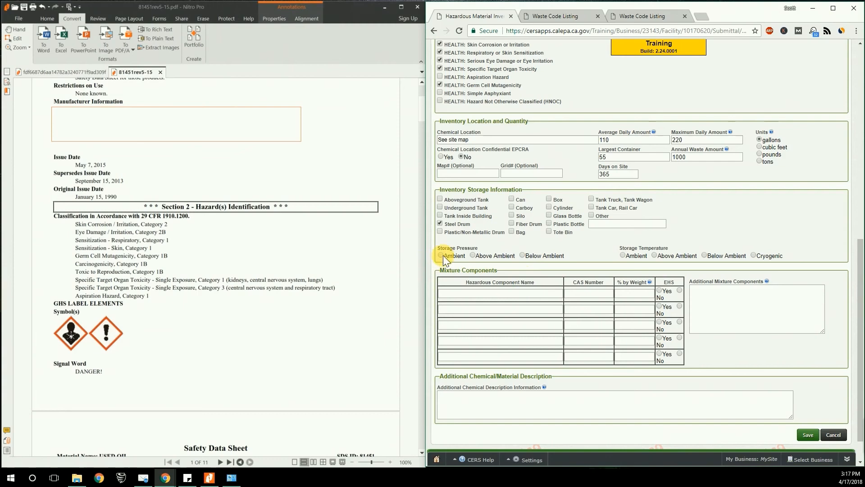
pyautogui.click(441, 255)
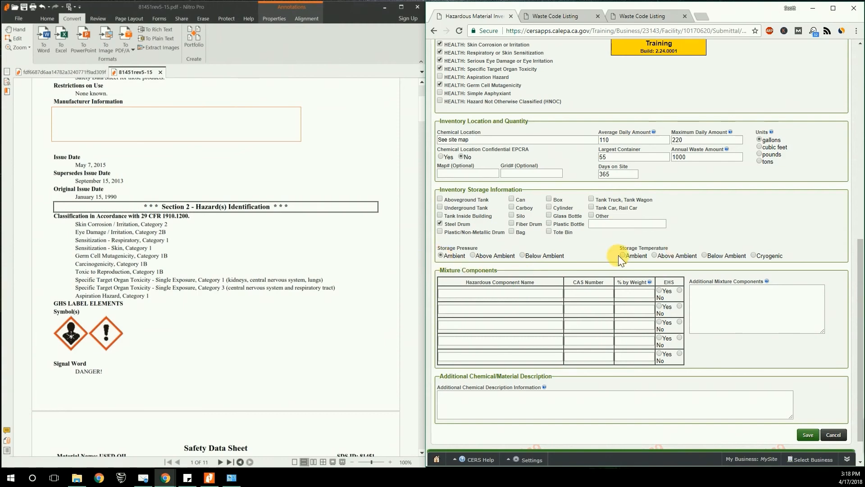
pyautogui.scroll(-3)
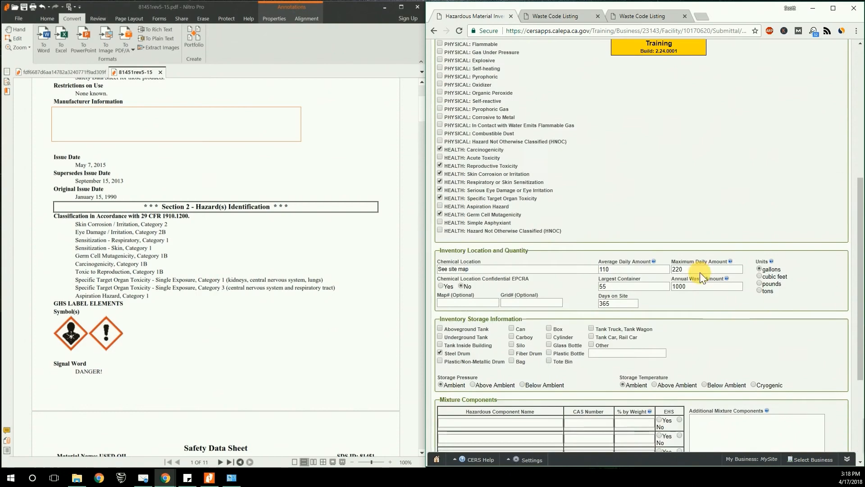
# Save the used oil inventory record from the bottom of the form.
pyautogui.scroll(-3)
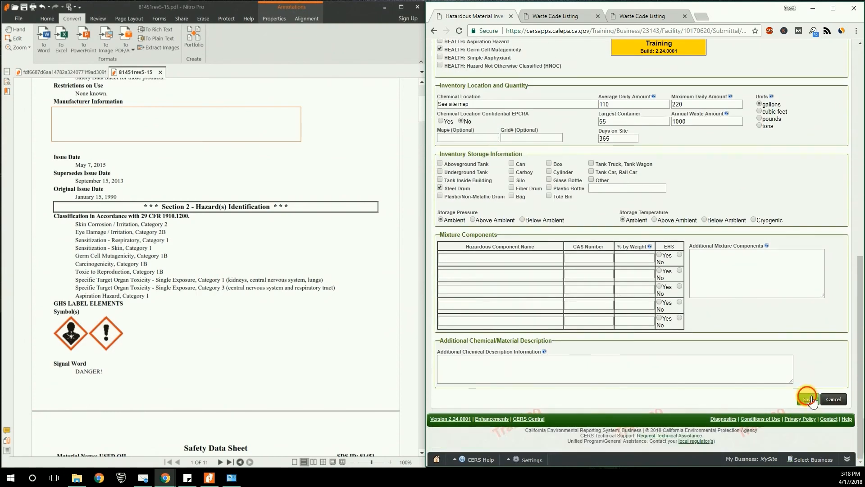
pyautogui.click(811, 399)
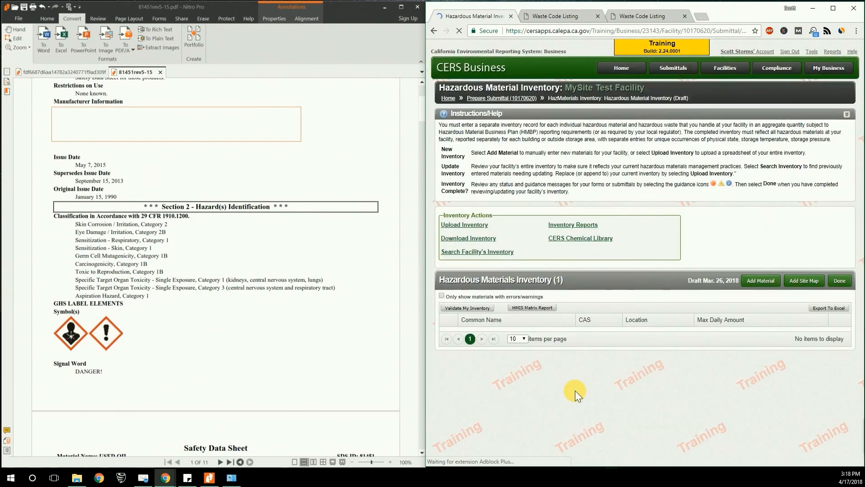